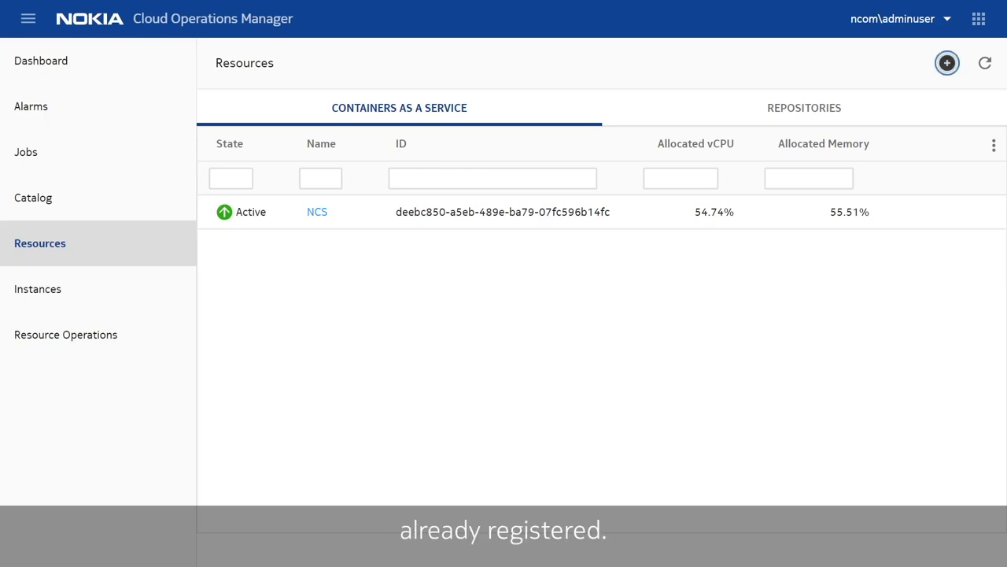
Step: Open the Choose Resource Type dialog from the Resources page's add button
{"action": "left_click", "coordinate": [946, 63]}
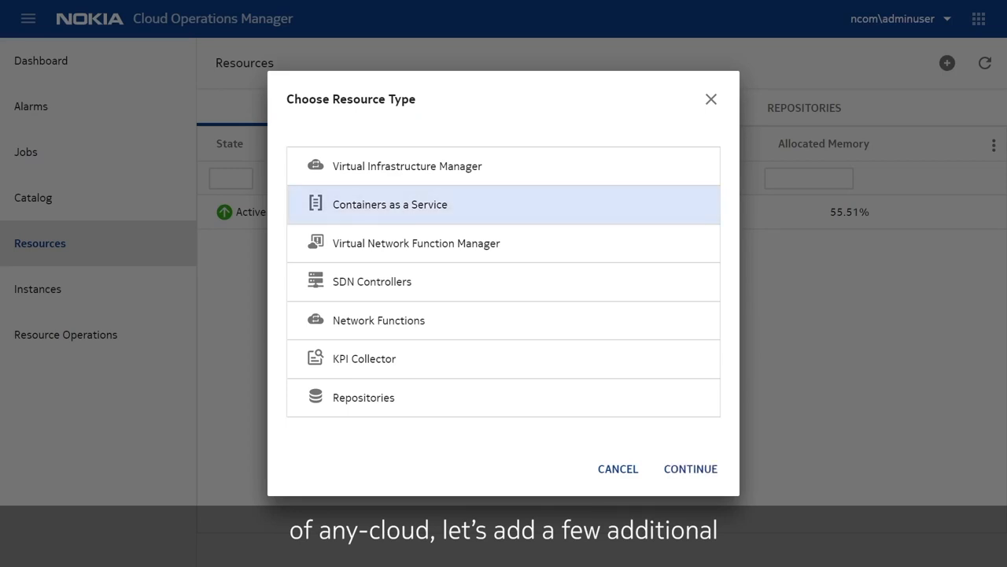
Step: Choose Containers as a Service and set the CaaS plugin type to RedHat OpenShift
{"action": "left_click", "coordinate": [690, 468]}
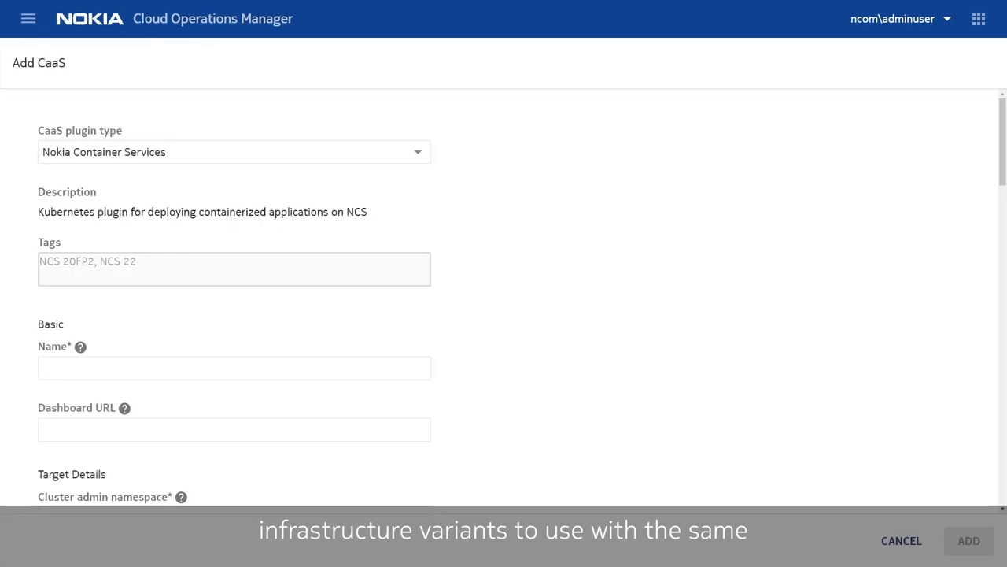
{"action": "left_click", "coordinate": [234, 151]}
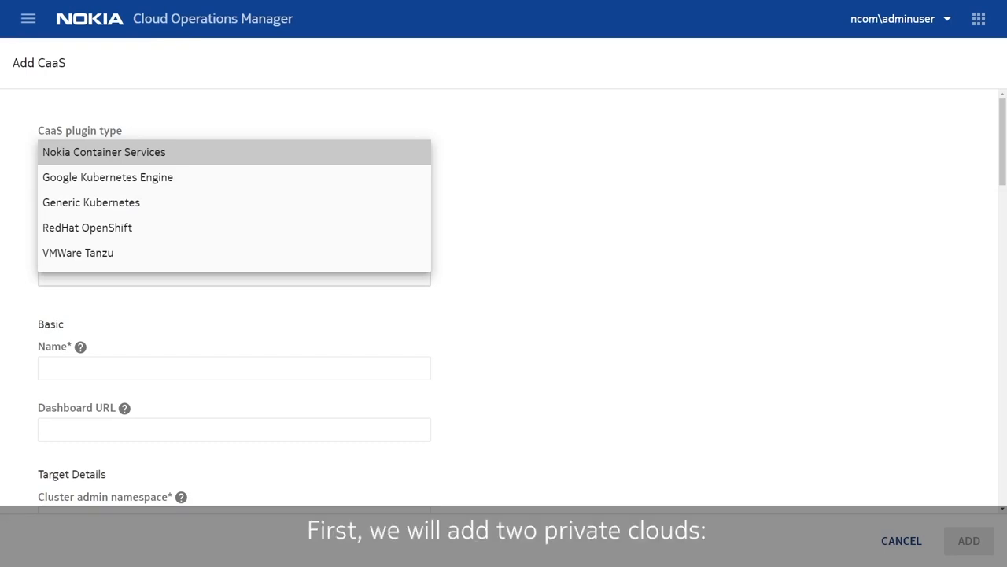
{"action": "left_click", "coordinate": [87, 228]}
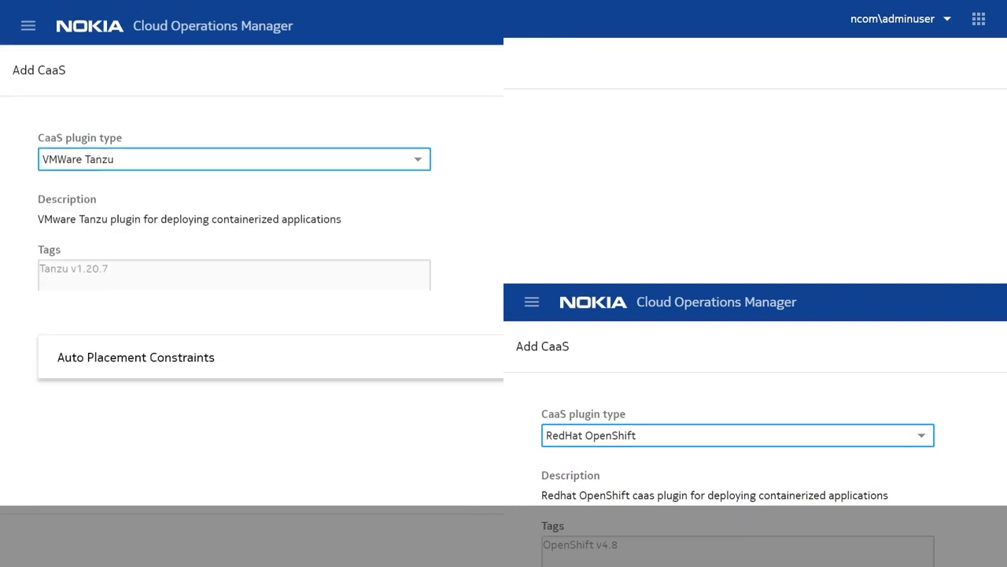
{"action": "left_click", "coordinate": [234, 158]}
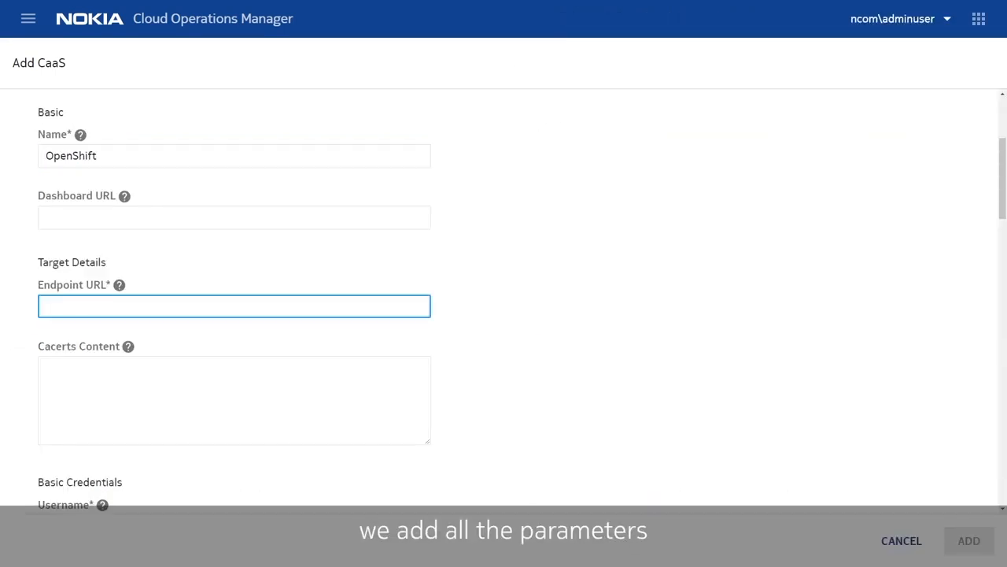
Step: Enter the 'nokia' credentials and open the Repositories constraint editor under Auto Placement Constraints
{"action": "type", "text": "nokia"}
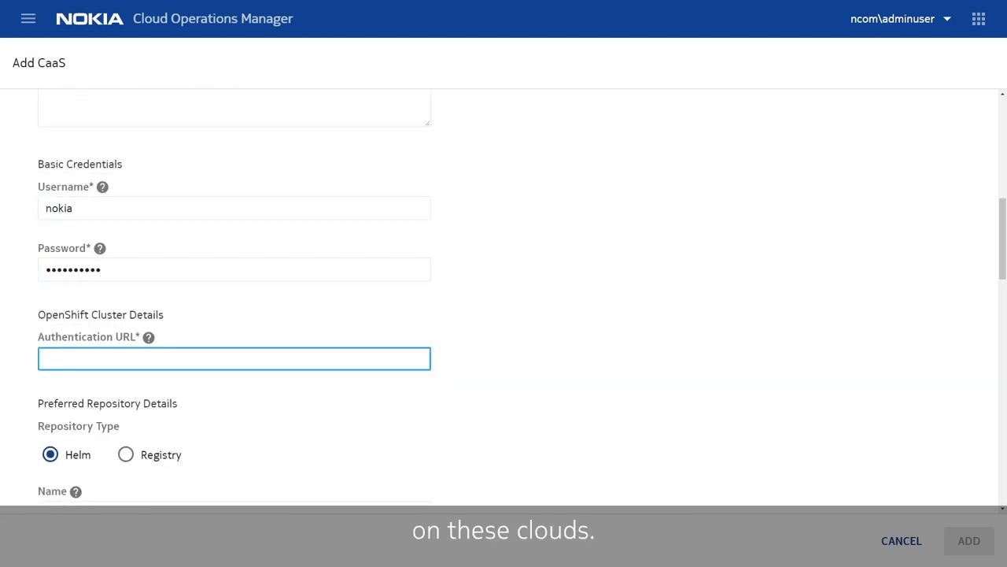
{"action": "scroll", "scroll_direction": "down", "scroll_amount": 3}
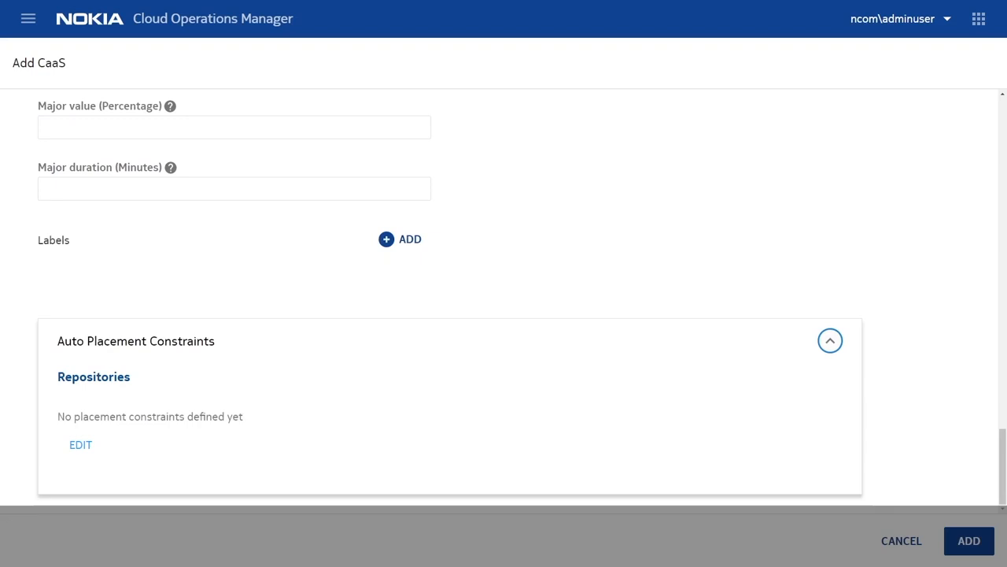
{"action": "left_click", "coordinate": [80, 444]}
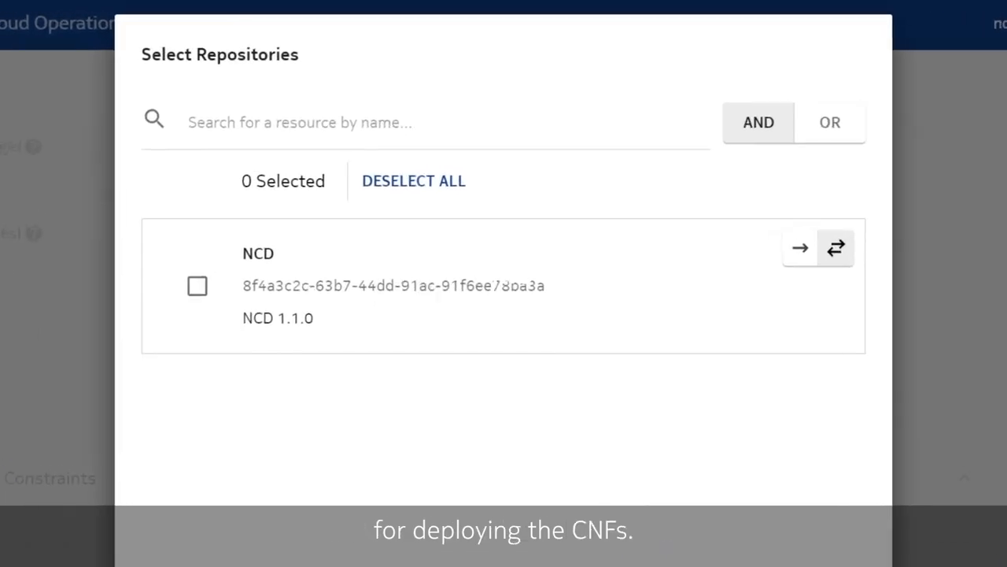
Step: Limit the OpenShift cluster to the NCD repository, save the selection, and add the CaaS
{"action": "left_click", "coordinate": [197, 286]}
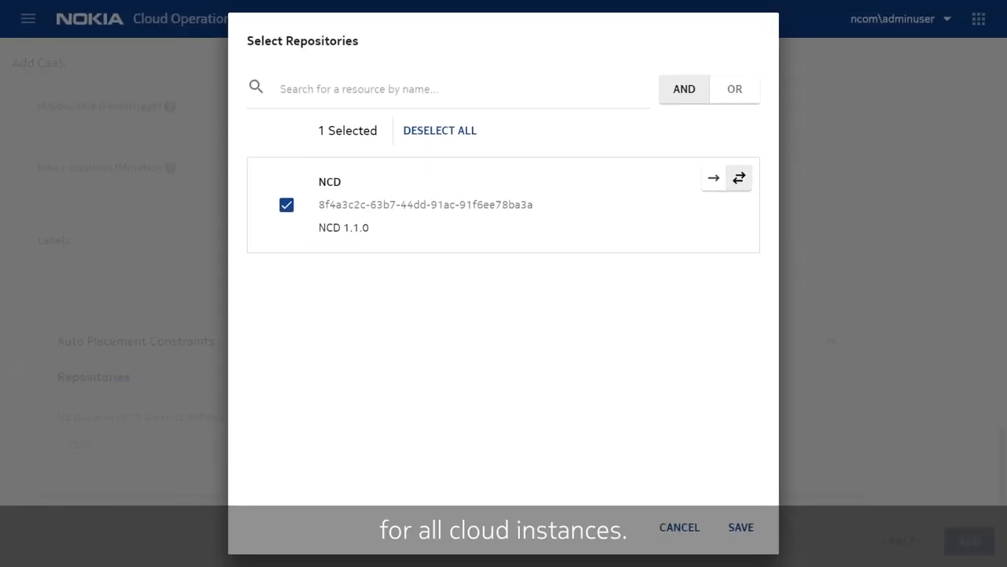
{"action": "left_click", "coordinate": [739, 528]}
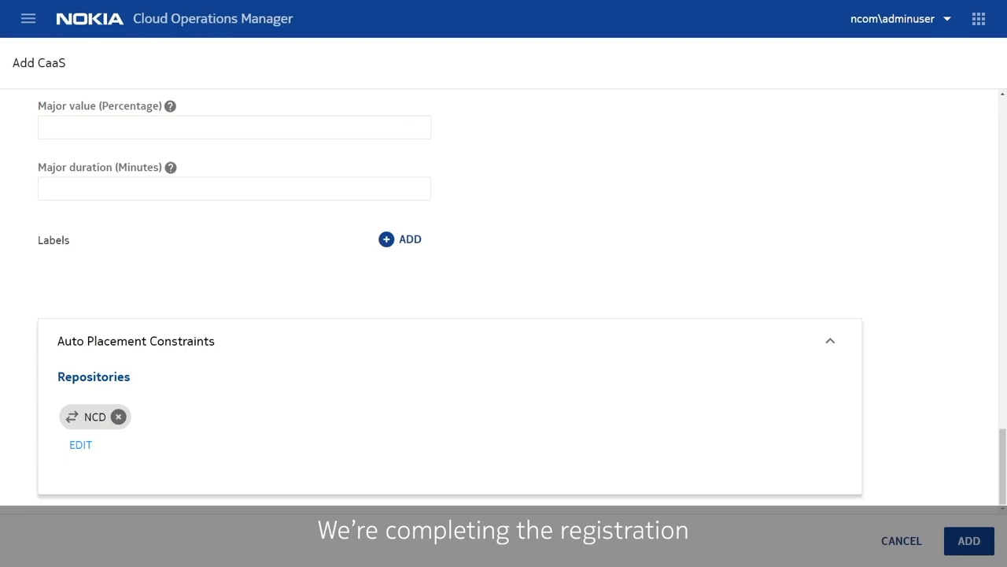
{"action": "left_click", "coordinate": [969, 541]}
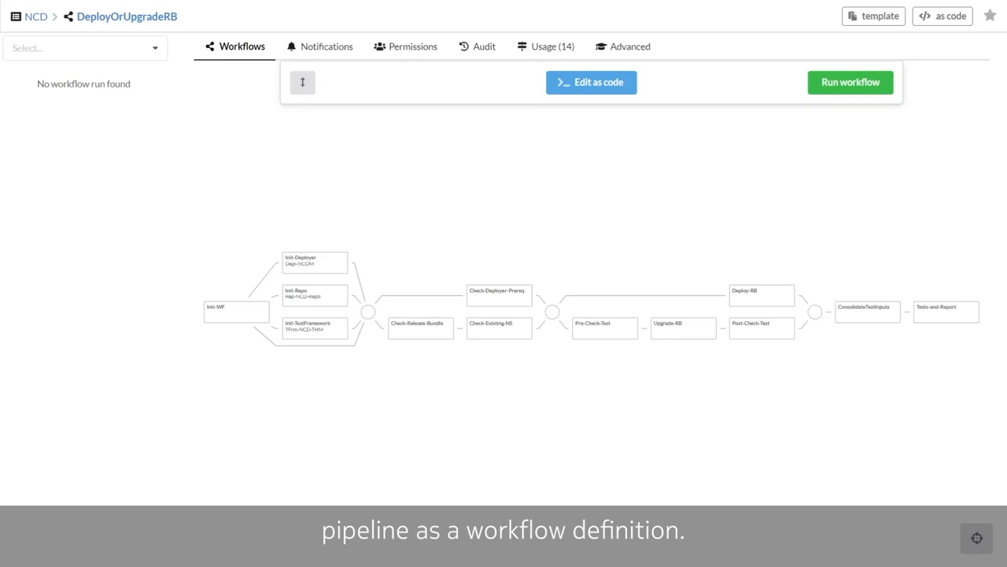
Step: Open the Run workflow dialog for the DeployOrUpgradeRB pipeline
{"action": "left_click", "coordinate": [849, 82]}
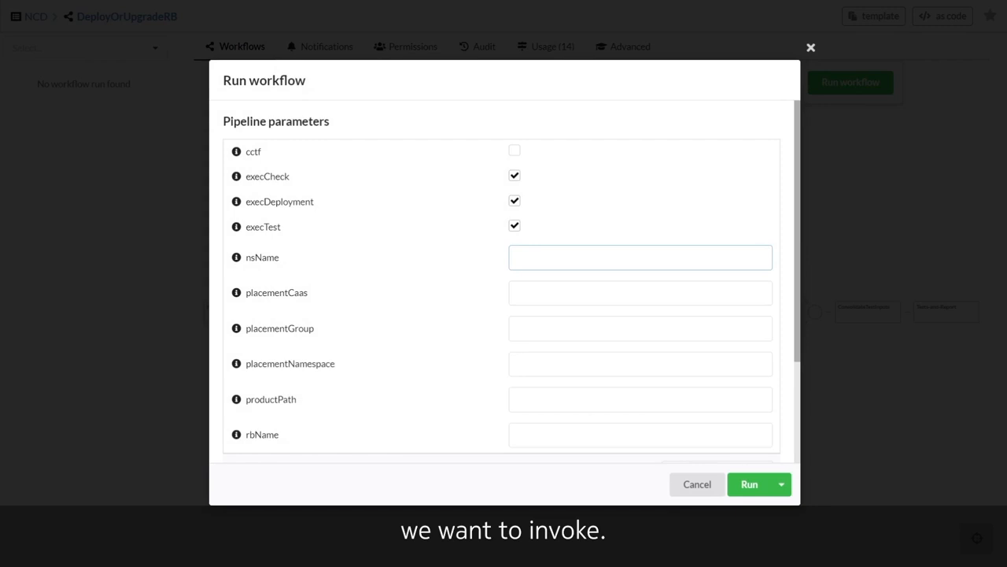
Step: Run DeployOrUpgradeRB with nsName AMF+SMF+NRF, placementCaas AWS and the Signaling product path
{"action": "type", "text": "AMF+SMF+NRF"}
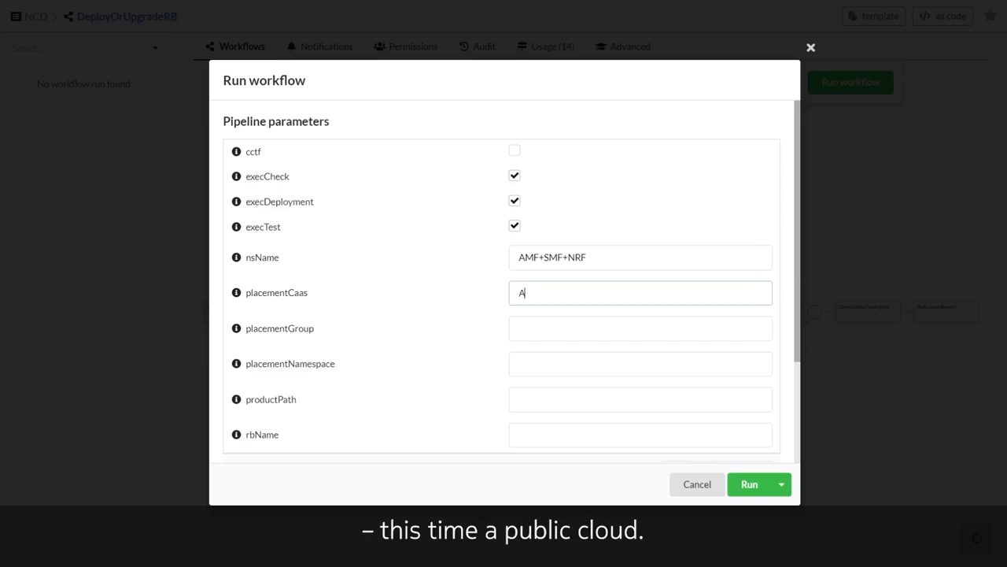
{"action": "type", "text": "WS"}
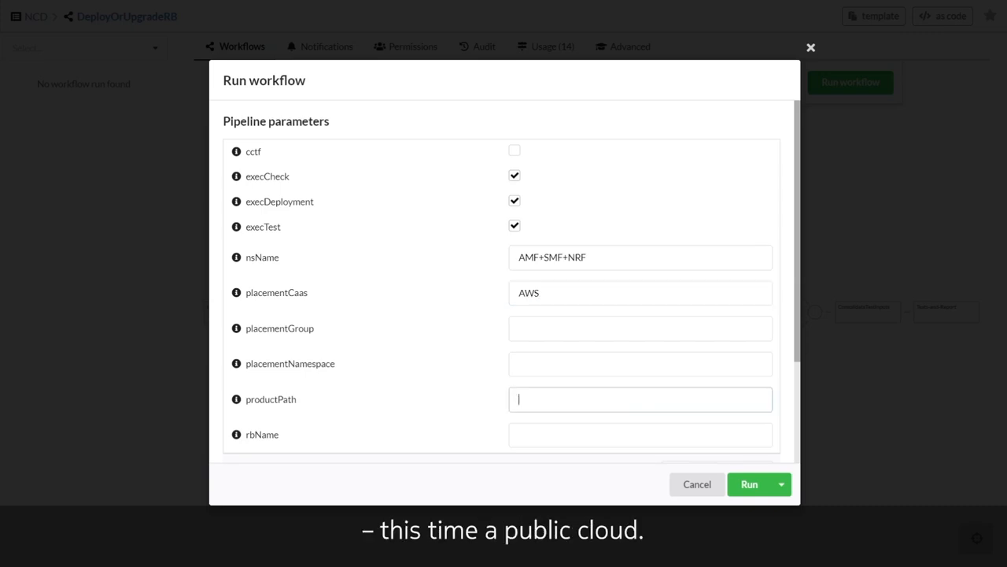
{"action": "type", "text": "Nokia-Continuous-Delivery/5G-Core/Signaling/"}
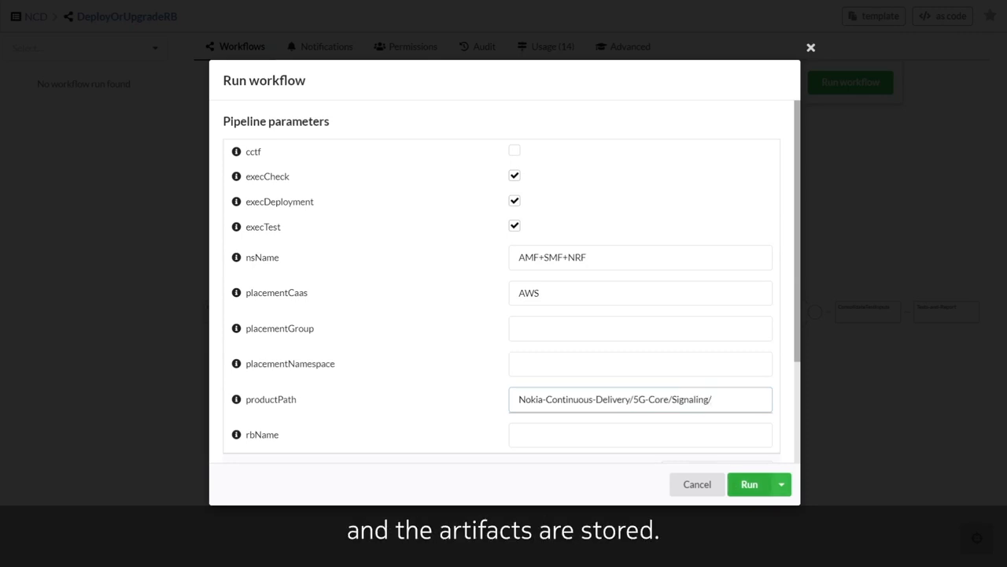
{"action": "left_click", "coordinate": [748, 484]}
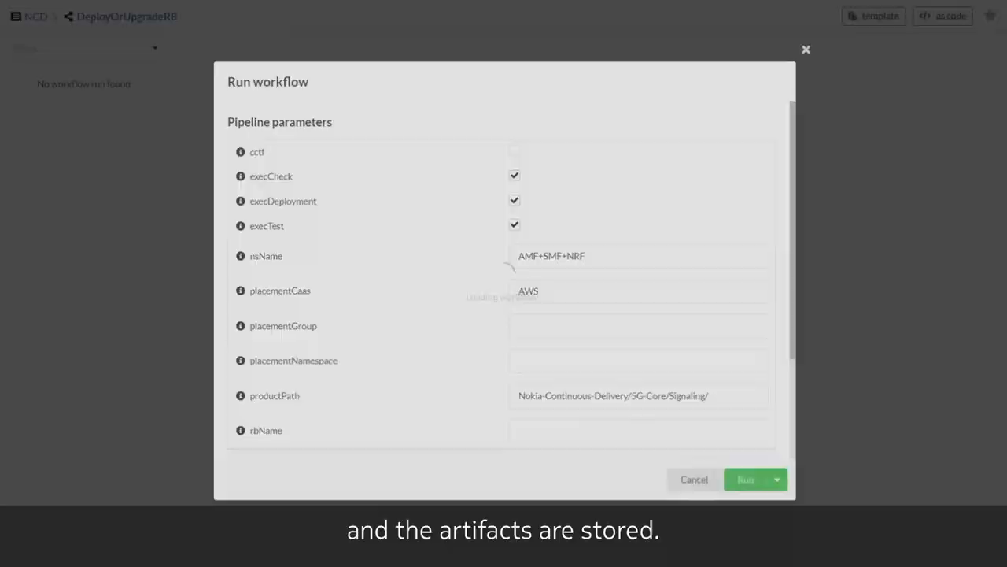
{"action": "left_click", "coordinate": [744, 480]}
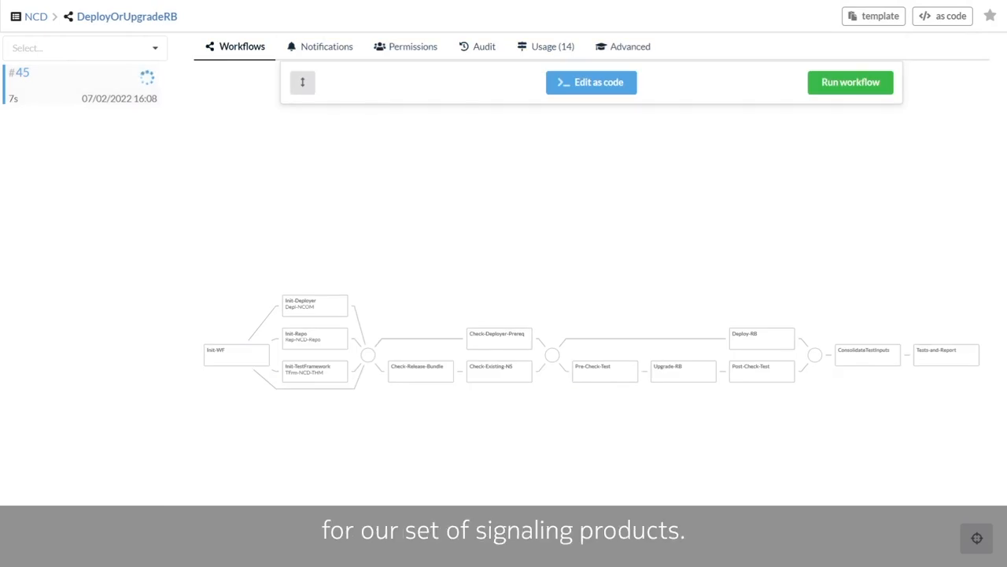
Step: Run DeployOrUpgradeRB again with nsName UPF, placementCaas OpenShift and the UserPlane product path
{"action": "left_click", "coordinate": [850, 82]}
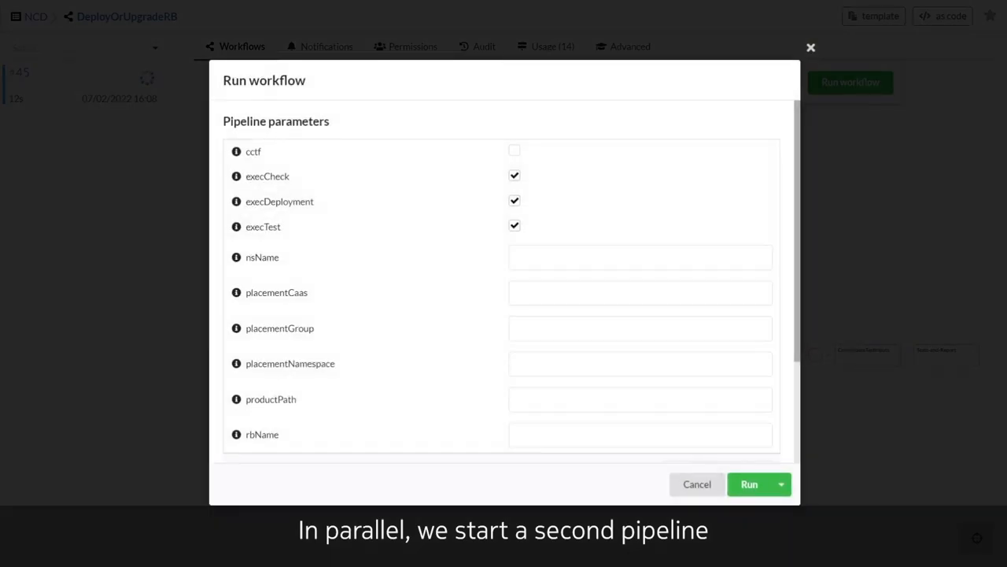
{"action": "type", "text": "UPF"}
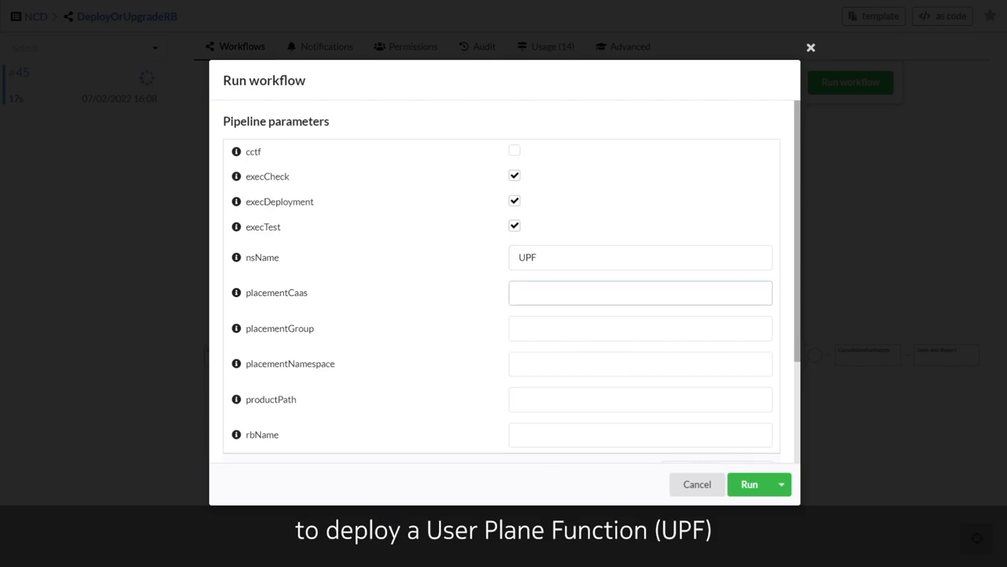
{"action": "type", "text": "OpenShift"}
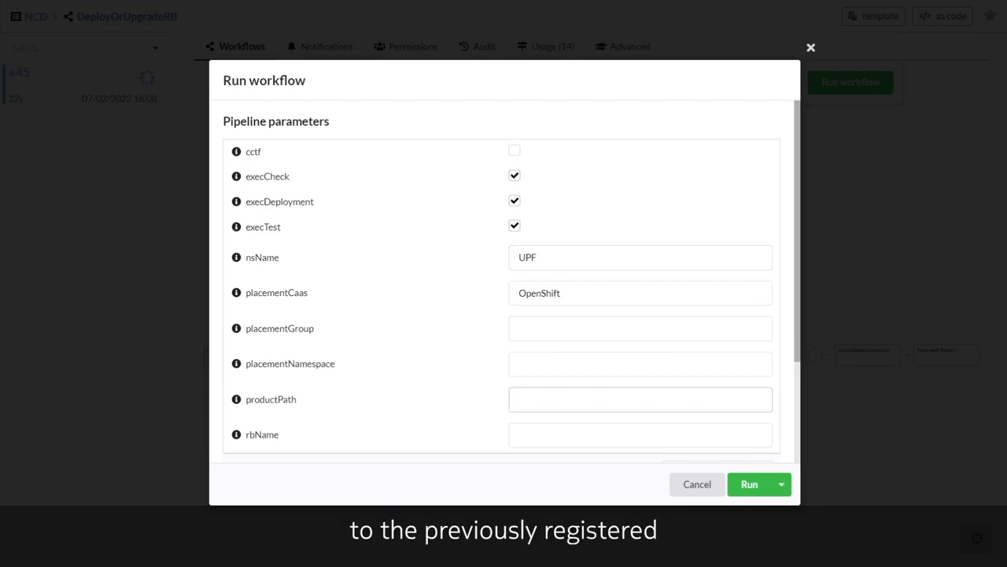
{"action": "type", "text": "Nokia-Continuous-Delivery/5G-Core/UserPlane/"}
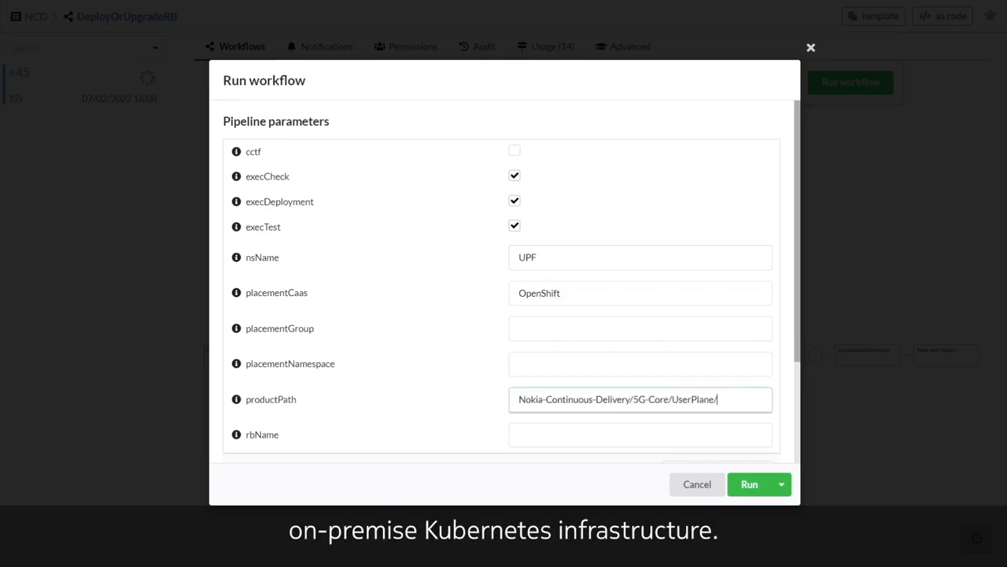
{"action": "left_click", "coordinate": [748, 484]}
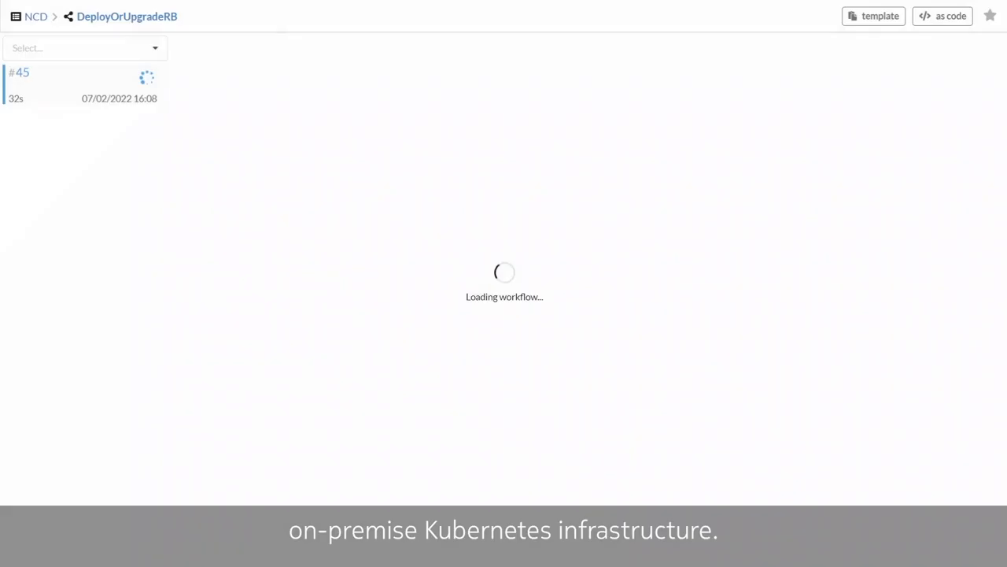